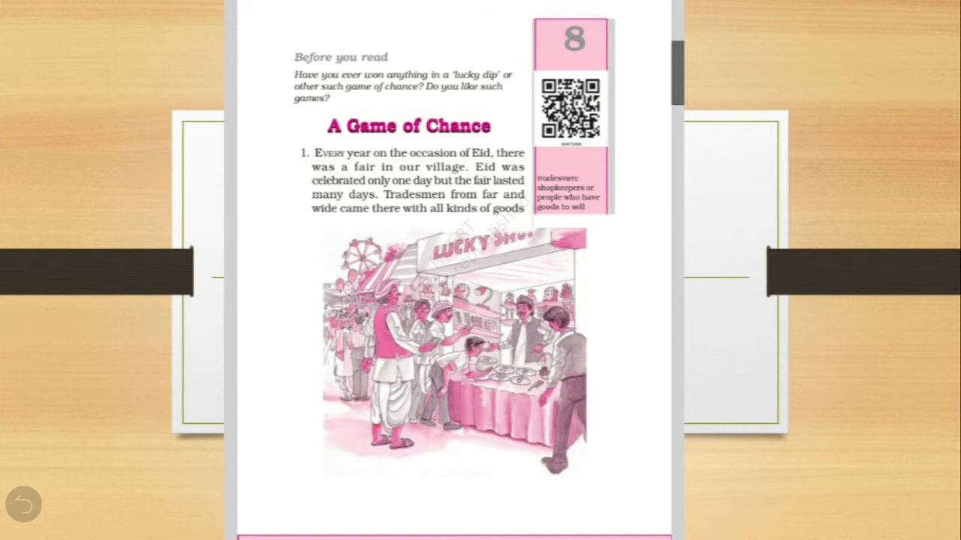
scroll(down, 3)
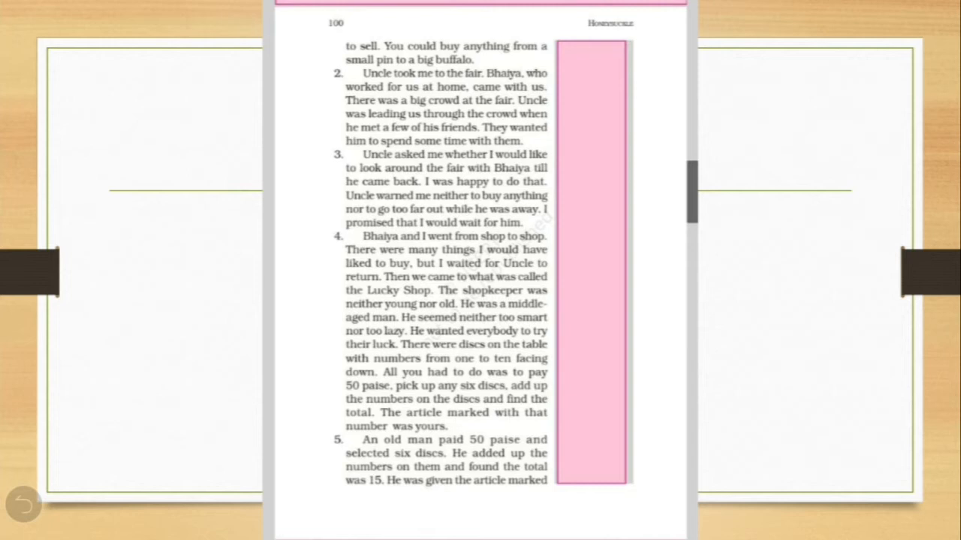